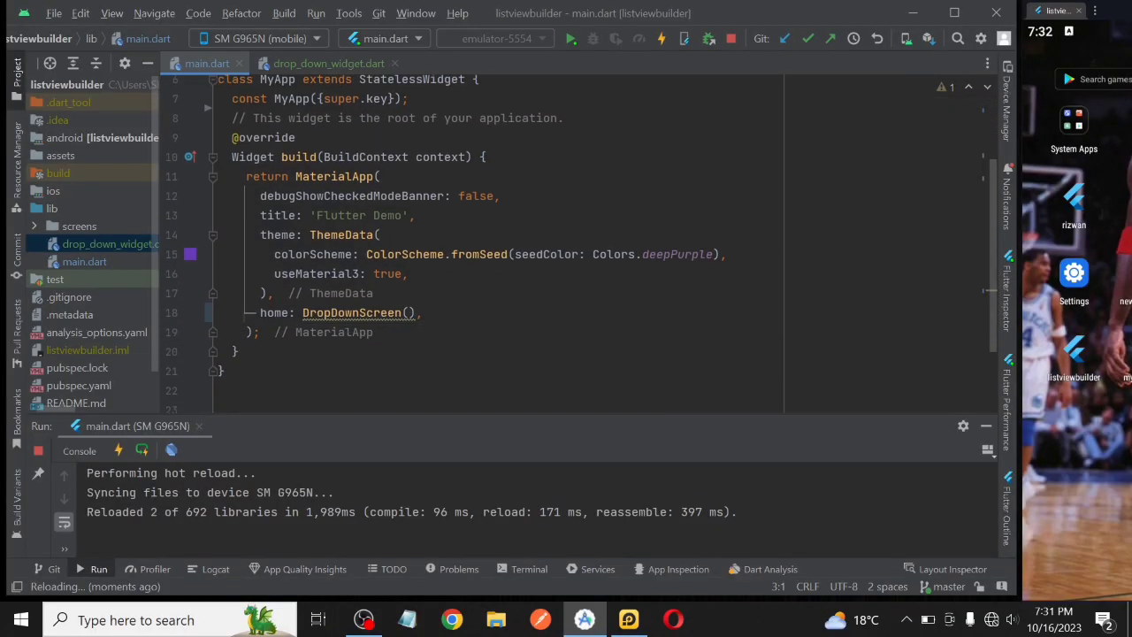
Step: Switch the editor from main.dart to drop_down_widget.dart
{"action": "left_click", "coordinate": [328, 63]}
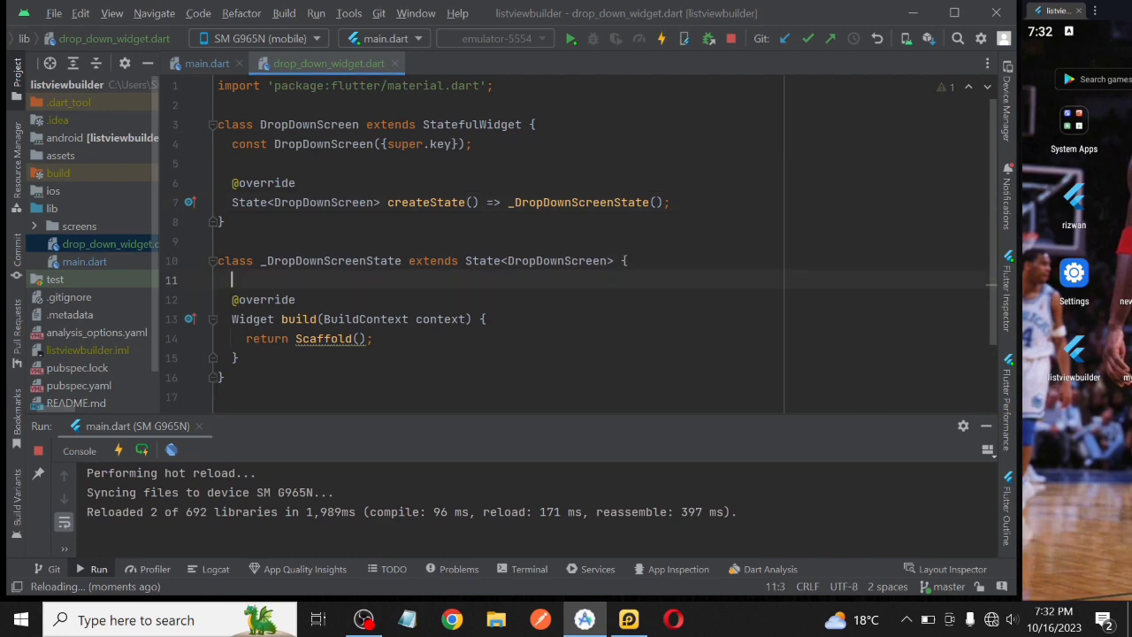
Step: Add a String dropDownValue field initialised to "one" in _DropDownScreenState
{"action": "type", "text": "String dropDow"}
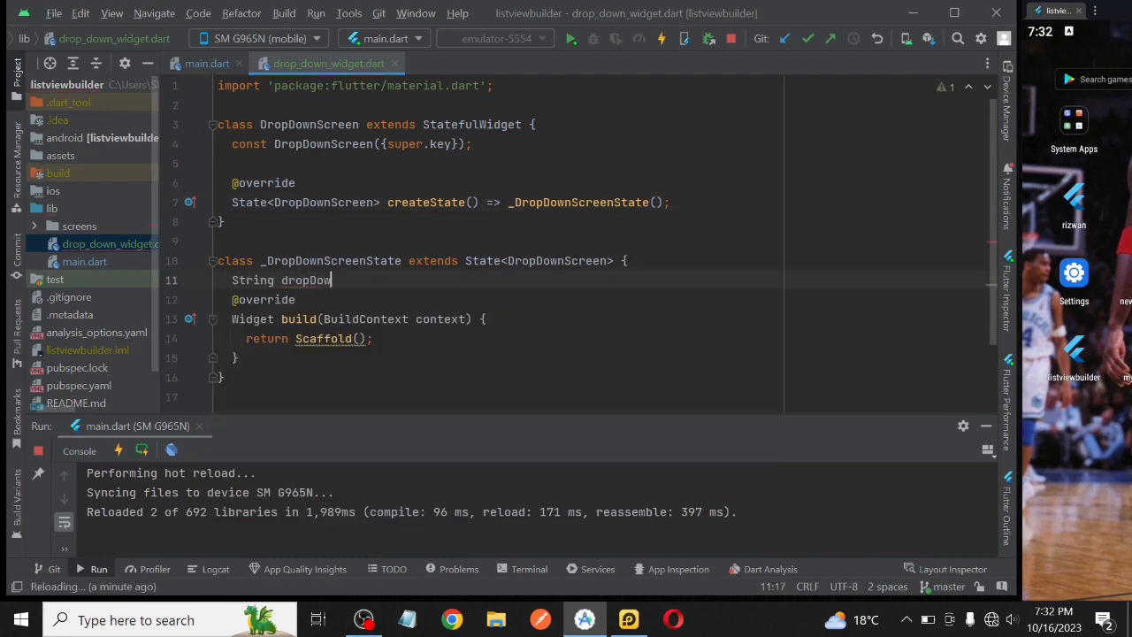
{"action": "type", "text": "Value=\"one\";"}
{"action": "type", "text": "child: D"}
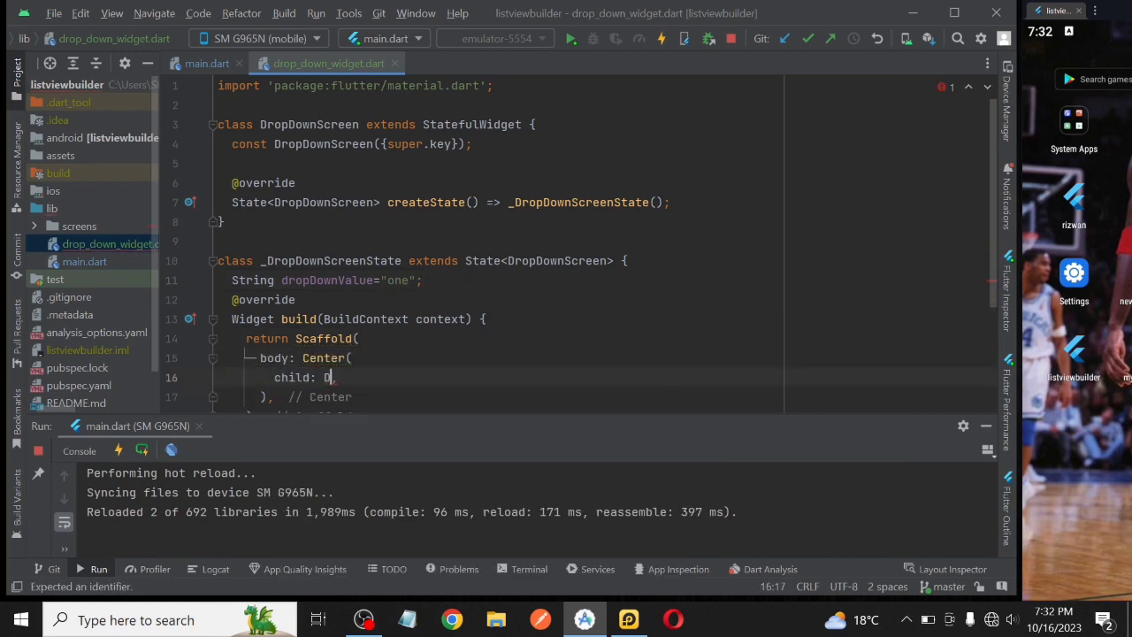
Step: Add a centred DropdownButton<String> whose onChanged sets dropDownValue to newValue
{"action": "type", "text": "ropdownButton<STR"}
{"action": "type", "text": "value: dropDownValue,"}
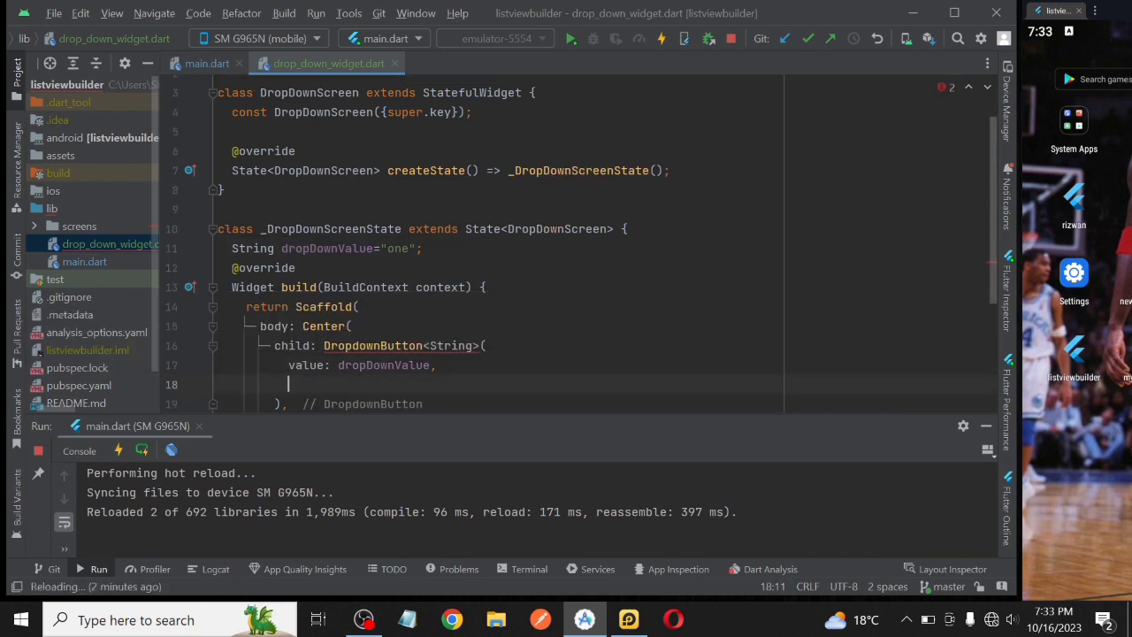
{"action": "type", "text": "onChanged: ()"}
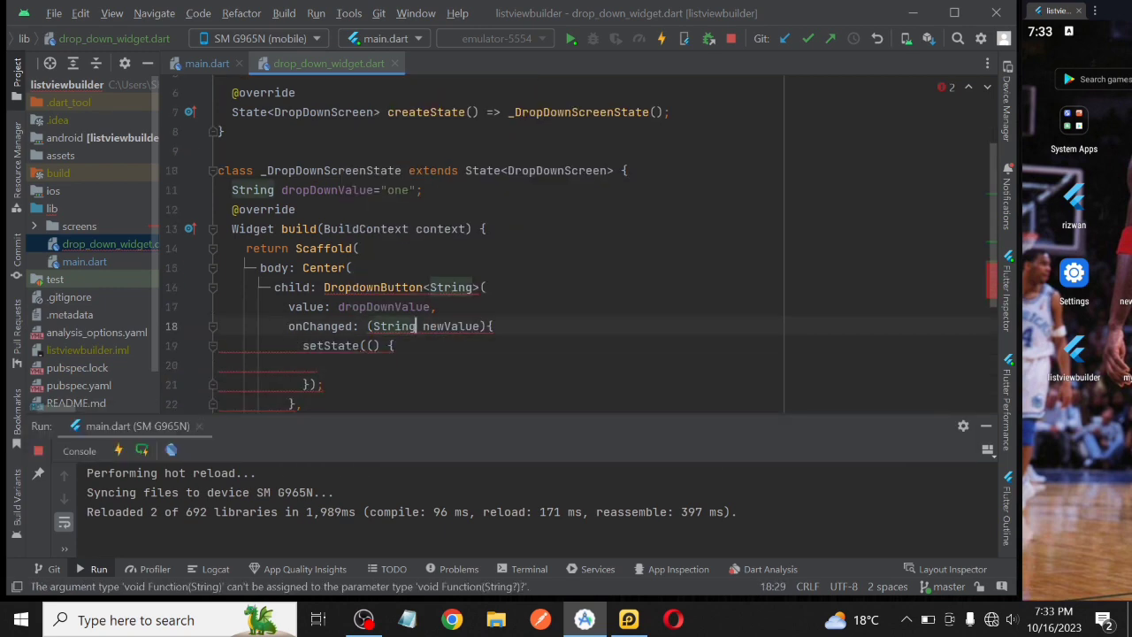
{"action": "type", "text": "dropDownValue"}
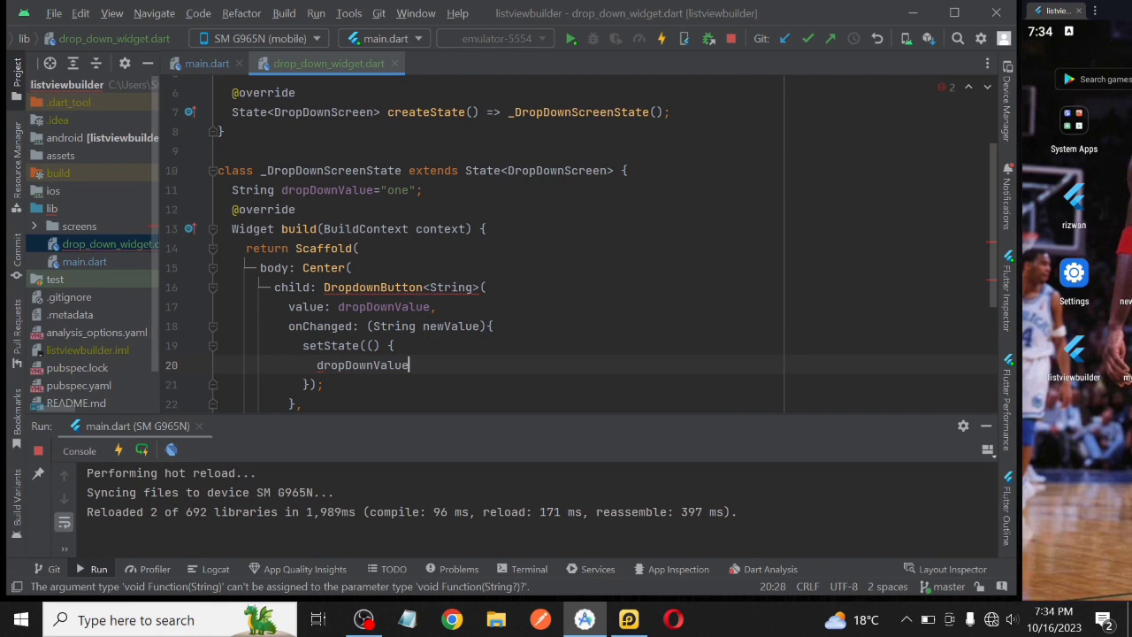
{"action": "type", "text": "=newValue!;"}
{"action": "type", "text": "DropdownMenuItem(child: Text(\"one"}
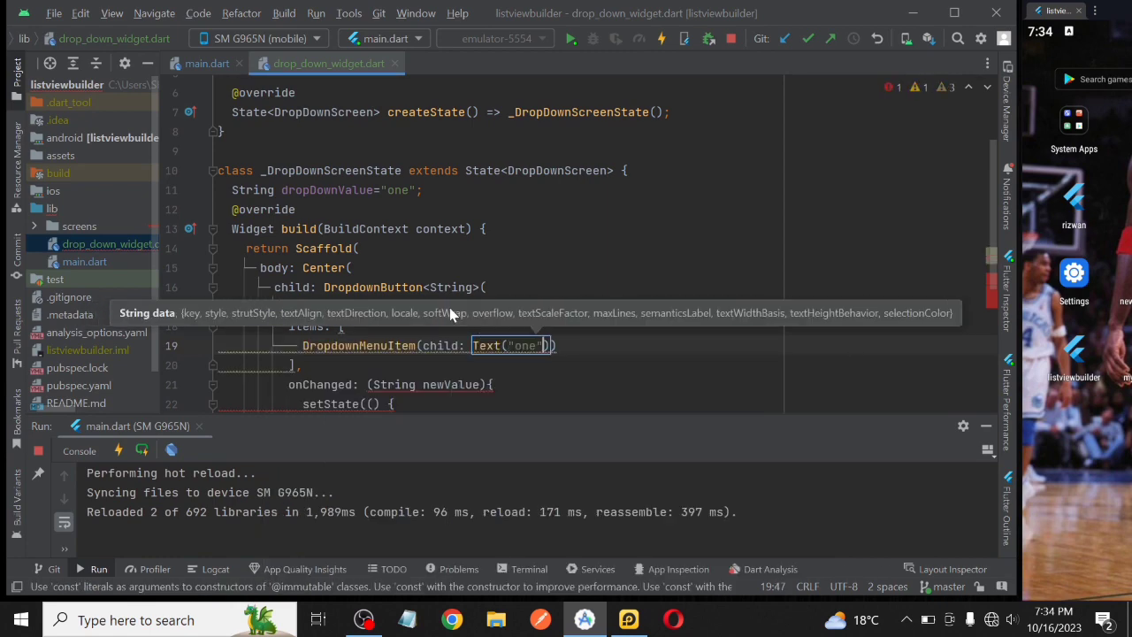
Step: Give the DropdownMenuItems text labels and values "one", "two" and "three"
{"action": "type", "text": ", value: \"one\","}
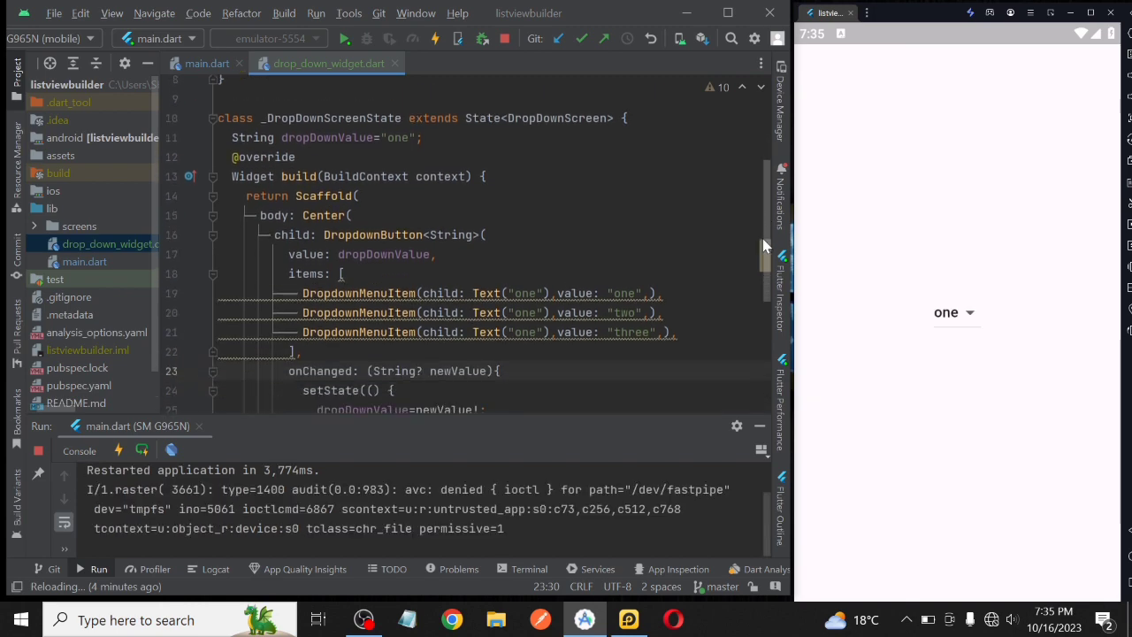
Step: Add icon: Icon(Icons.menu) to the DropdownButton properties
{"action": "type", "text": "icon: Icon(Ico),"}
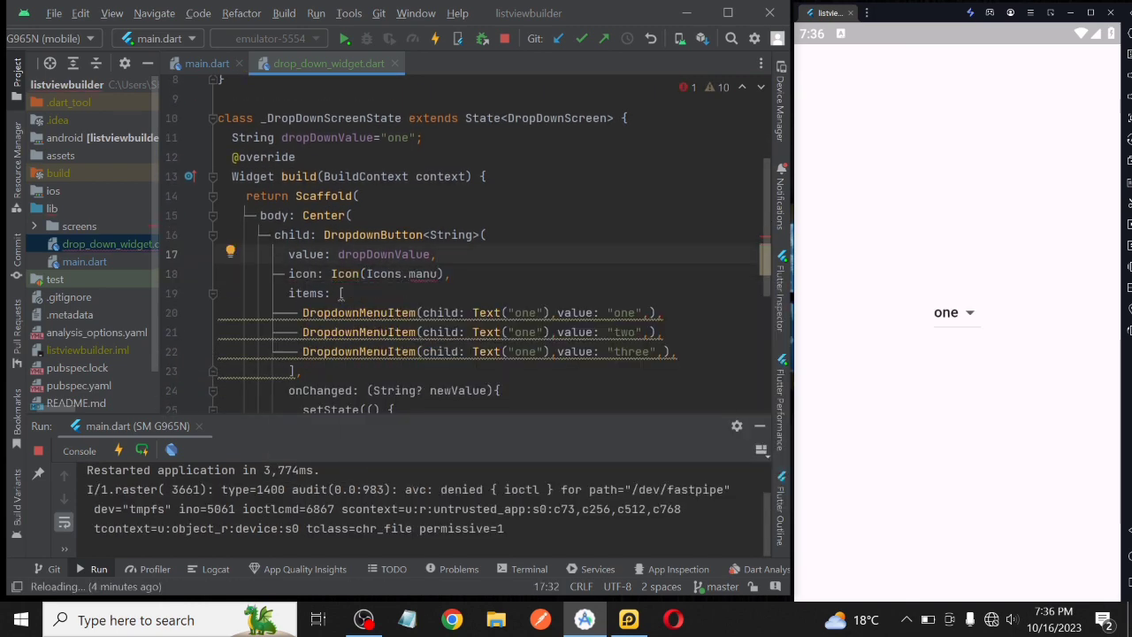
Step: Relabel the items Apple, Two and Three and hot-reload the app
{"action": "left_click", "coordinate": [435, 38]}
{"action": "type", "text": "Appl"}
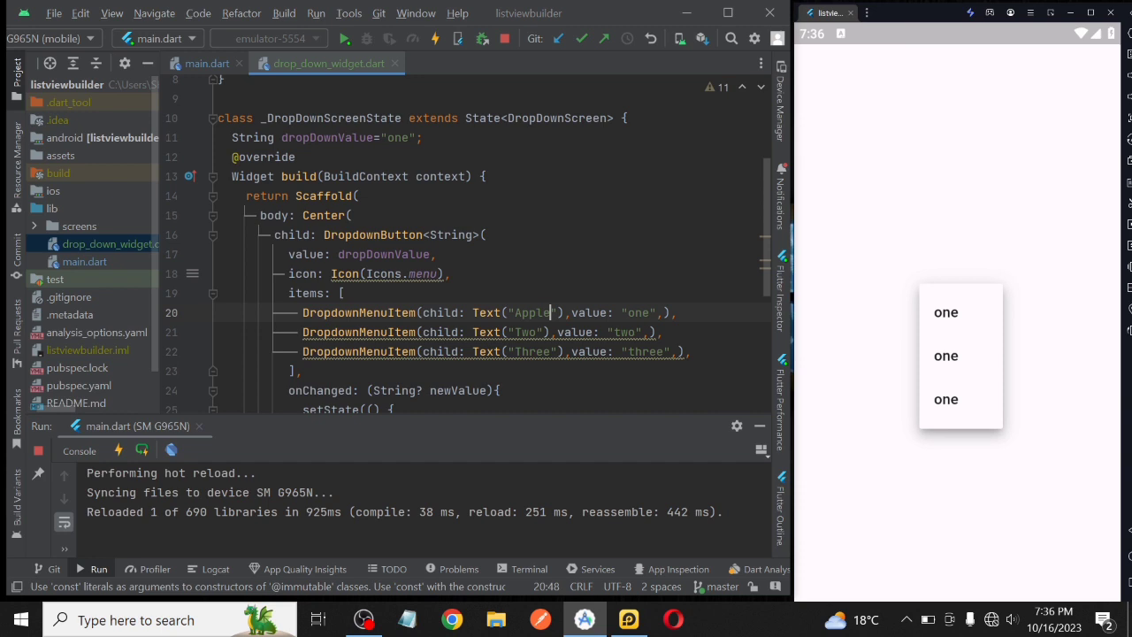
{"action": "left_click", "coordinate": [482, 38]}
{"action": "type", "text": "title: Text(\"DropDownButton\",style: ),"}
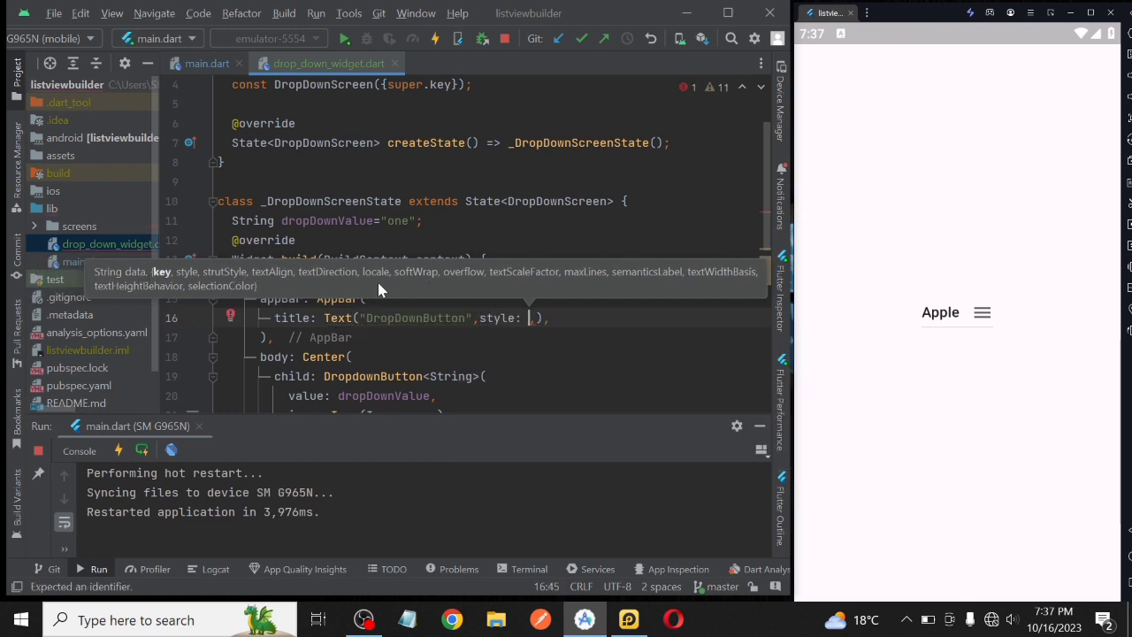
Step: Add a large-title 'DropDownButton' AppBar and open the Apple/Banana/Orange dropdown
{"action": "type", "text": "Theme.of(context"}
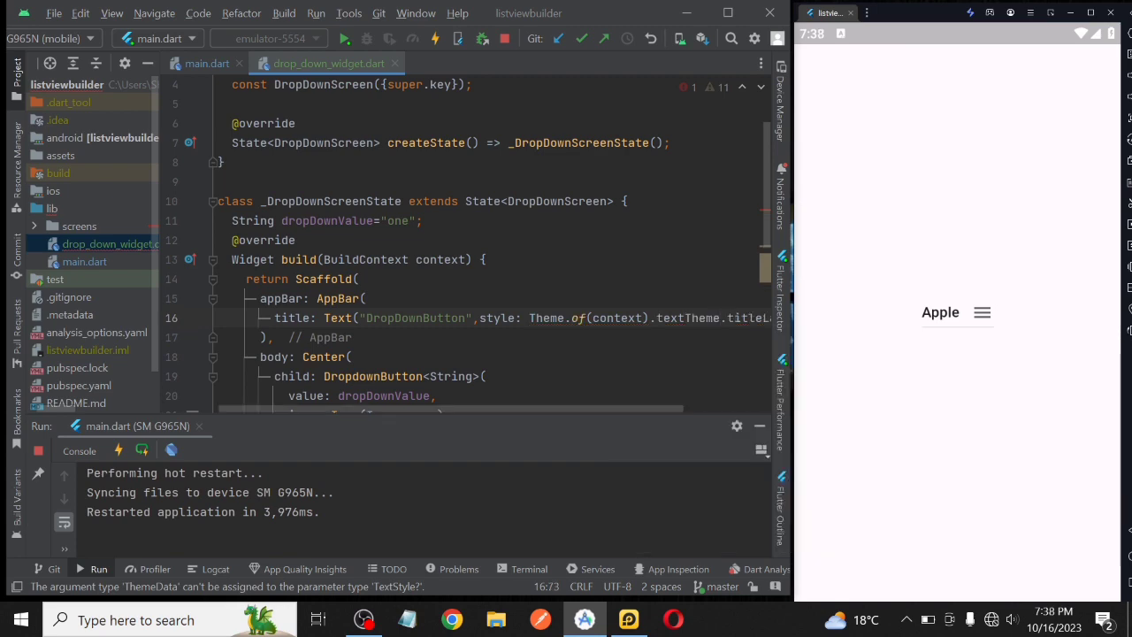
{"action": "left_click", "coordinate": [956, 311]}
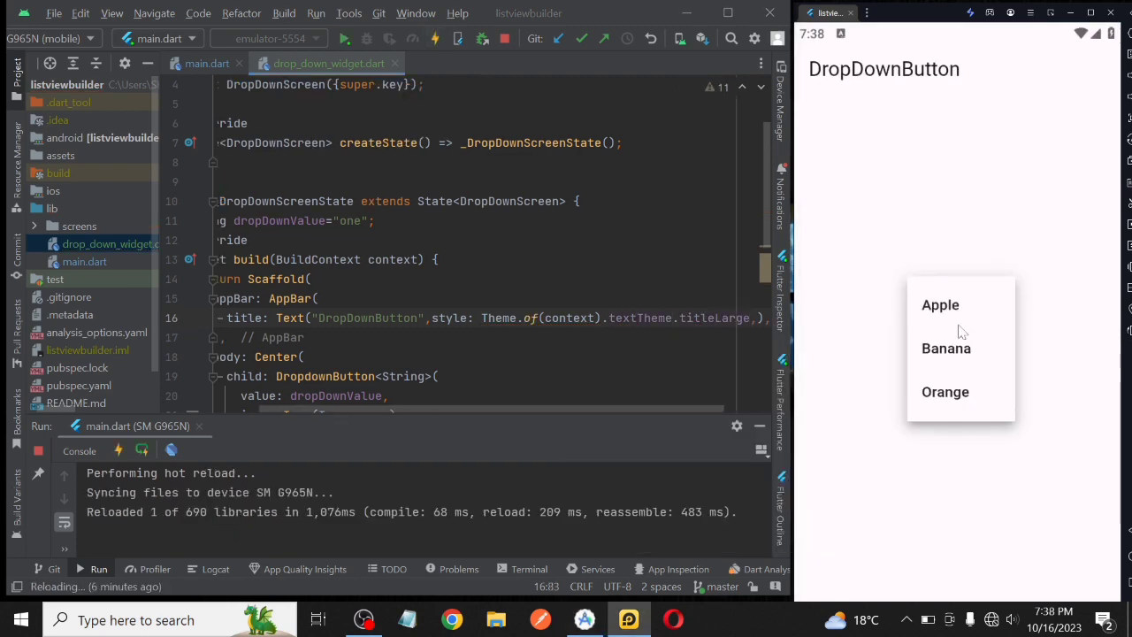